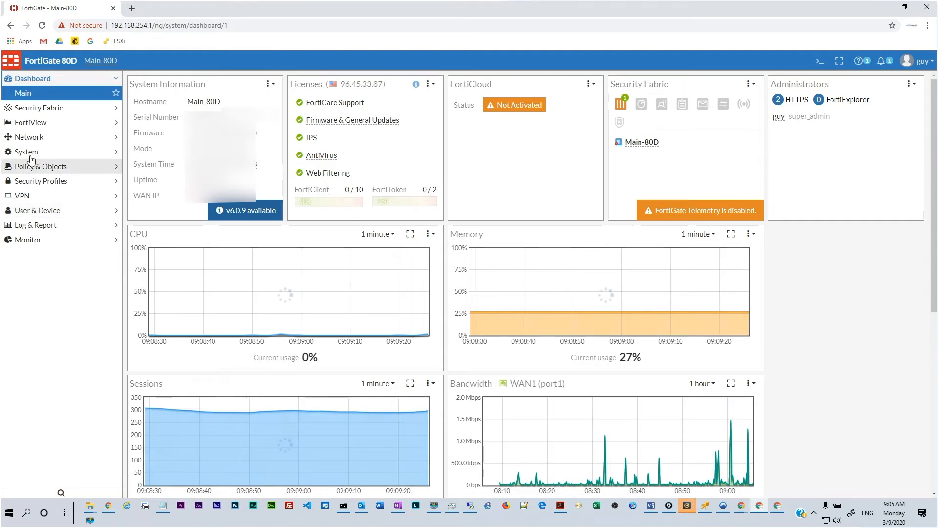
- Open a blank New Administrator form from System > Administrators via Create New
left_click(27, 152)
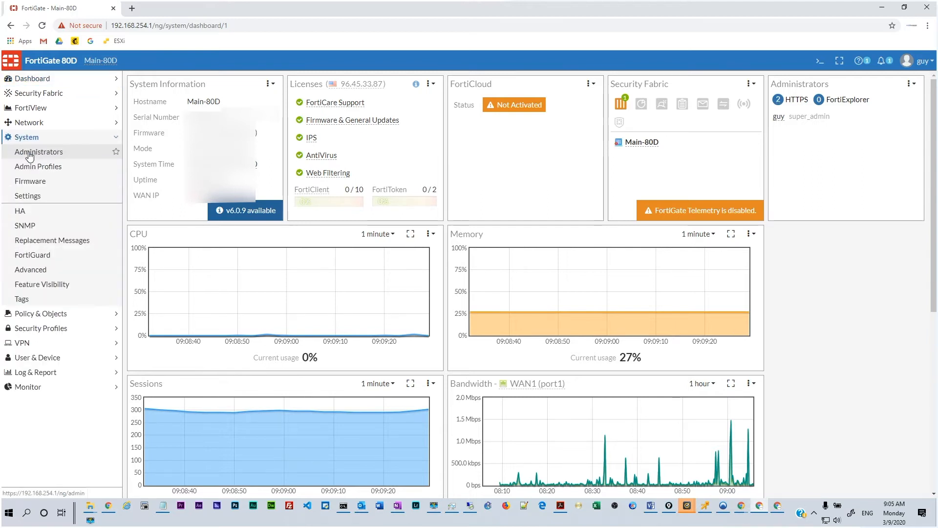
left_click(38, 152)
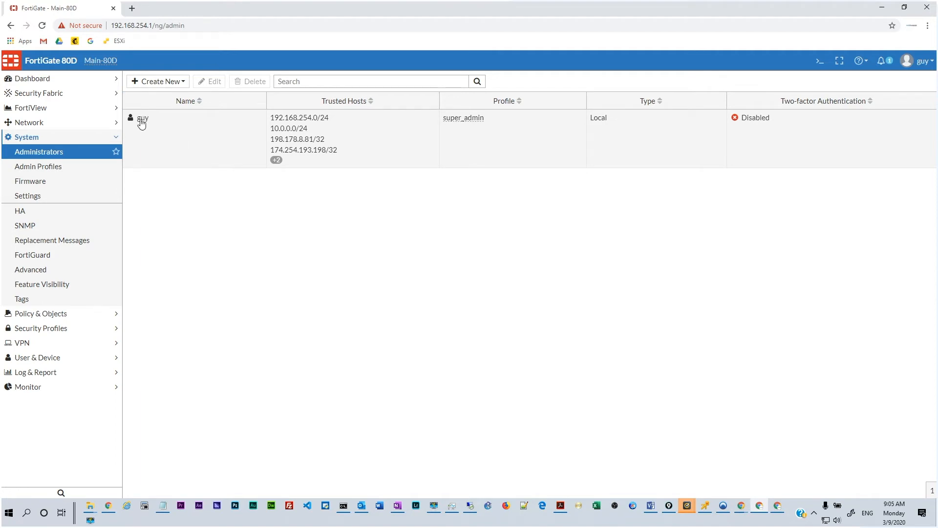
left_click(158, 81)
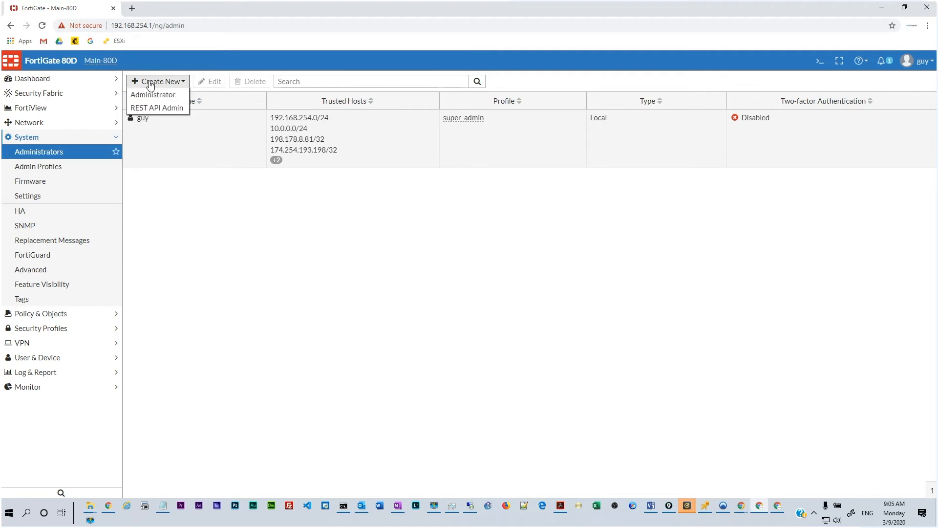
left_click(153, 94)
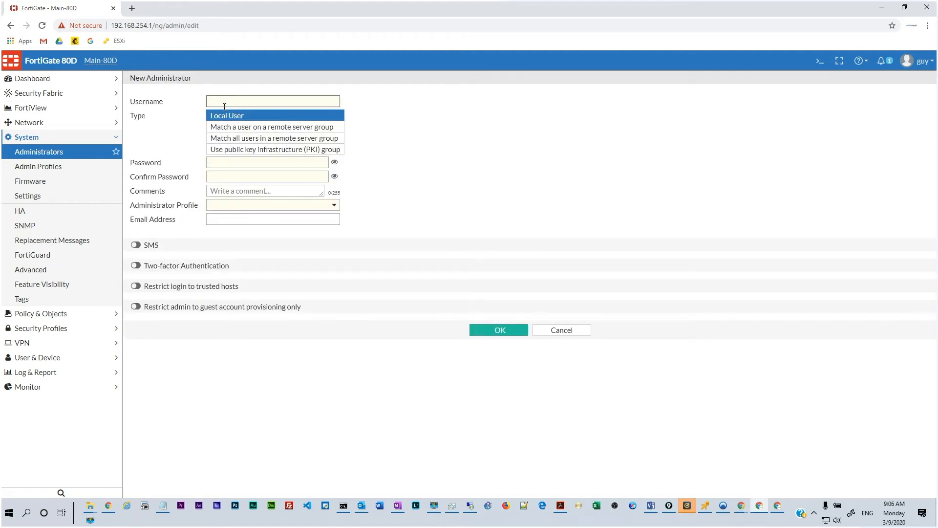
- Enter username kbtrainings and a matching password, briefly revealing the passwords to verify
type("kbtrainings")
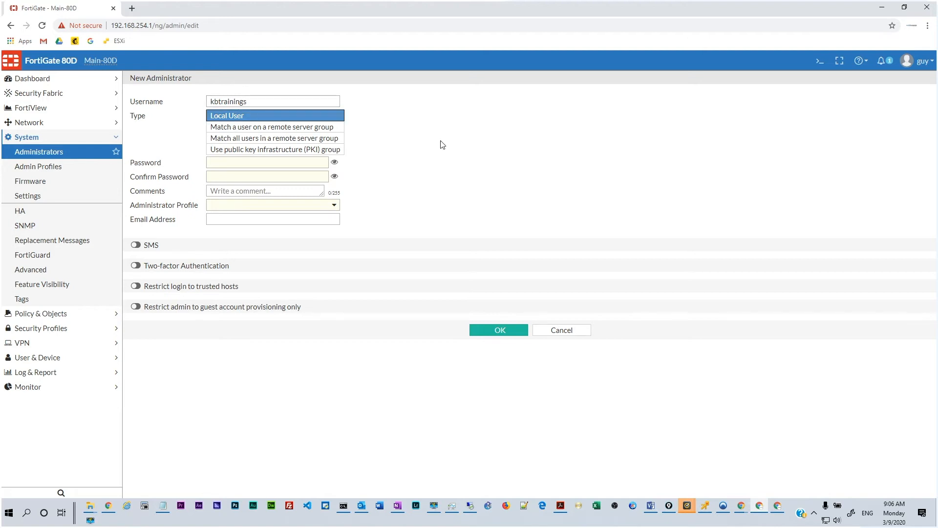
type("••")
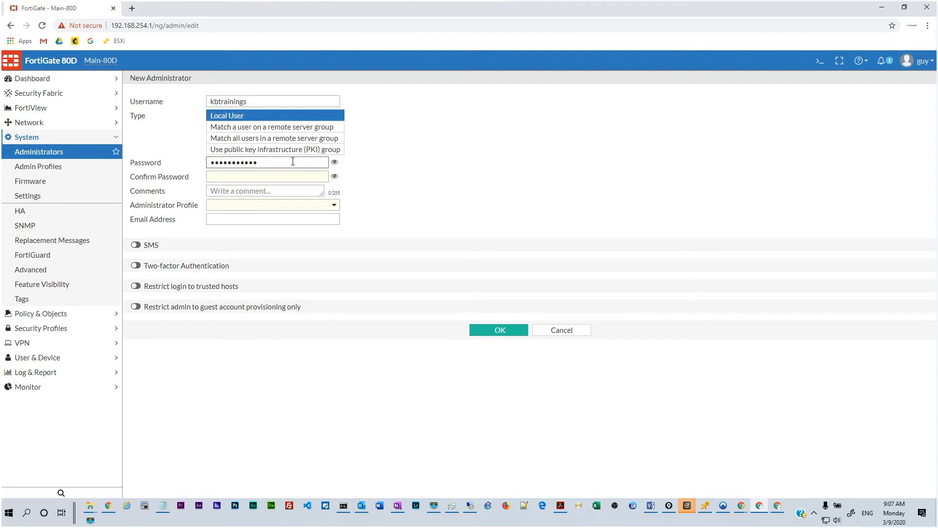
left_click(499, 330)
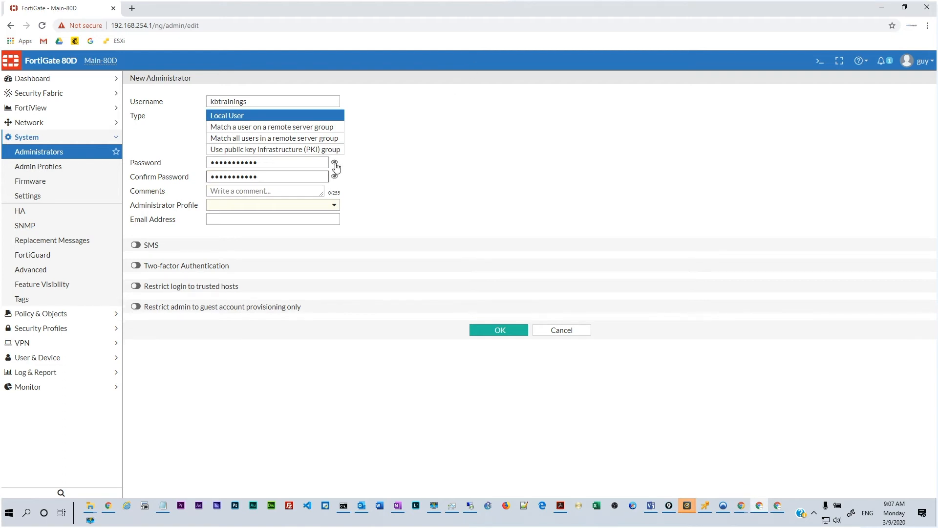
left_click(336, 163)
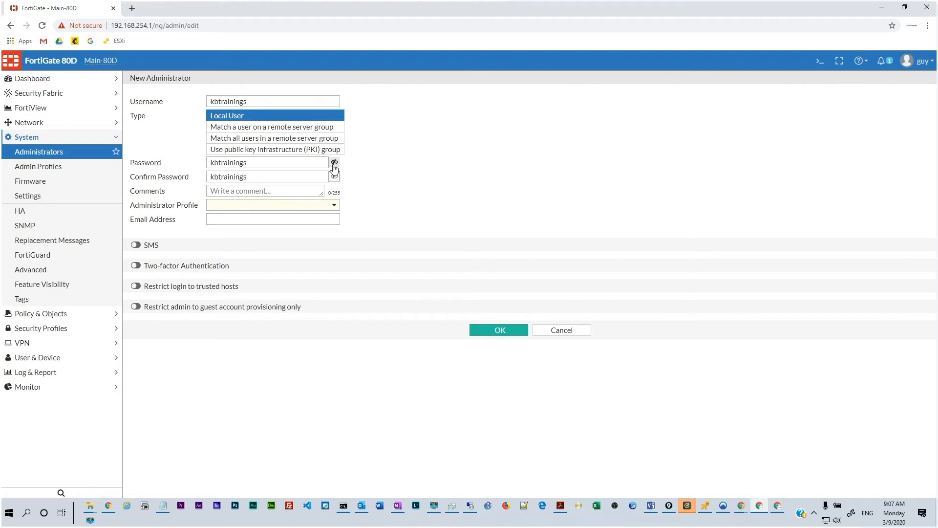
left_click(334, 163)
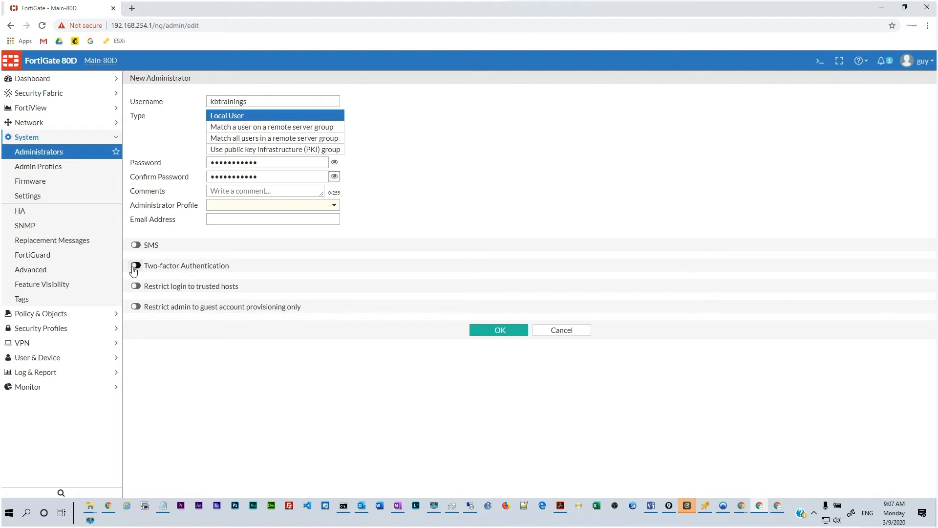
mouse_move(135, 272)
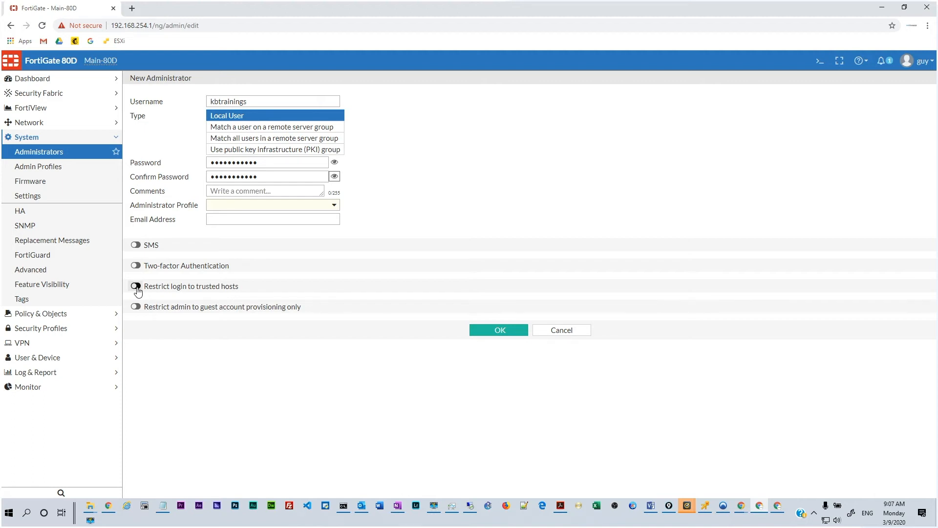
- Restrict kbtrainings logins to trusted host 192.168.254.0/24
left_click(136, 286)
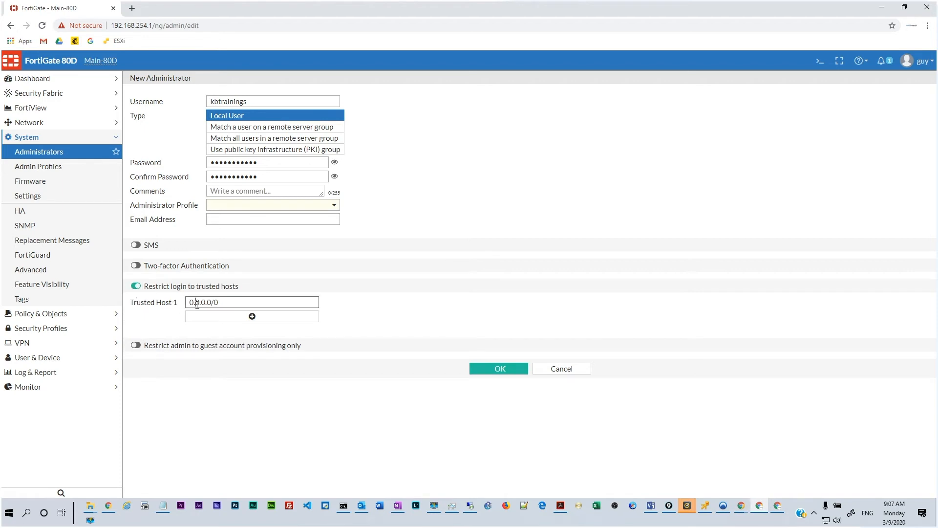
double_click(204, 302)
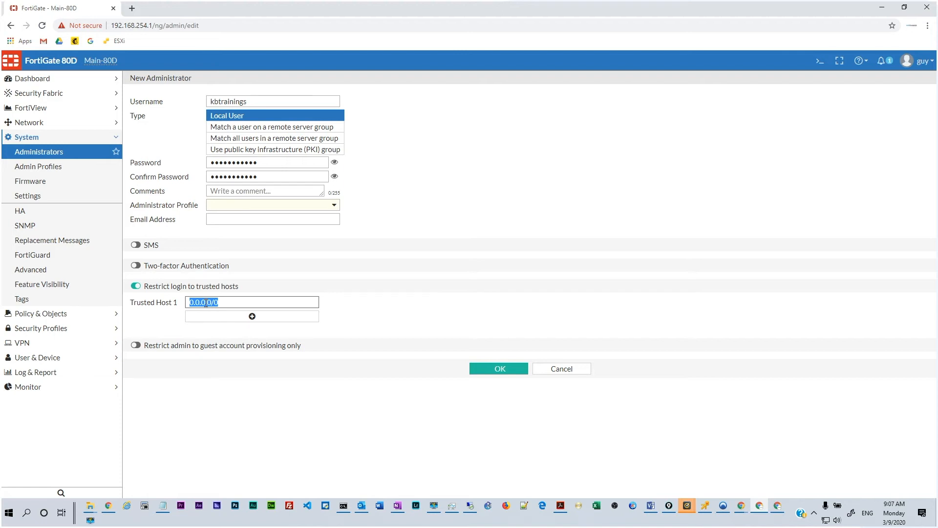
type("192.168")
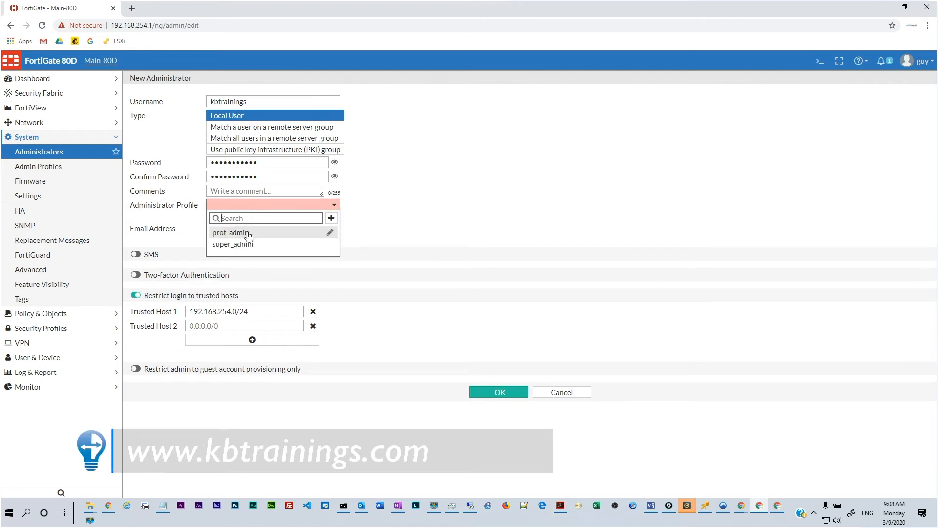
- Assign the super_admin profile and save the new administrator
left_click(230, 232)
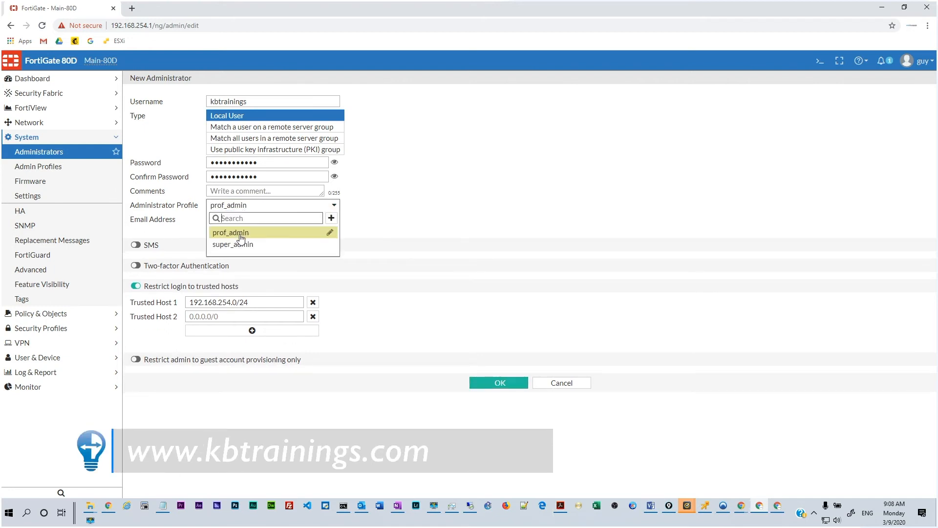
left_click(232, 244)
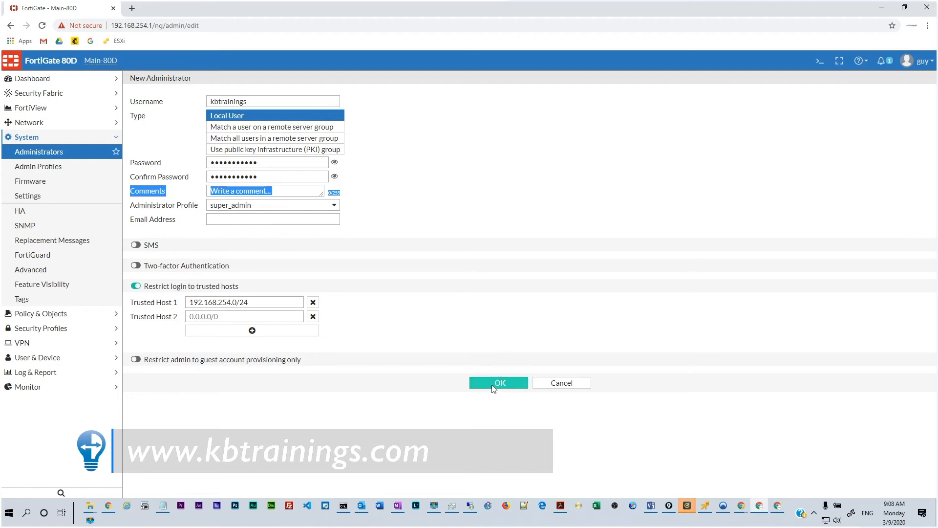
left_click(498, 383)
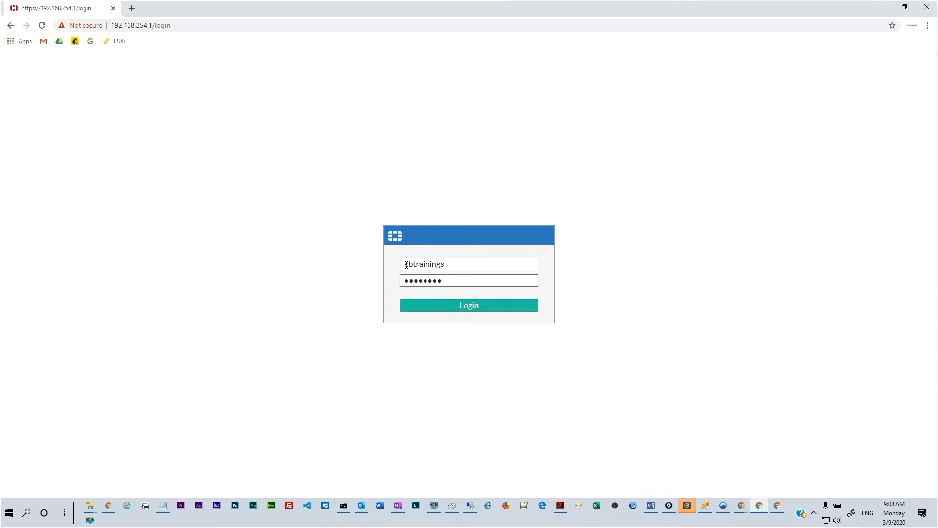
- Log in with the kbtrainings credentials and dismiss the Windows credentials prompt
left_click(469, 305)
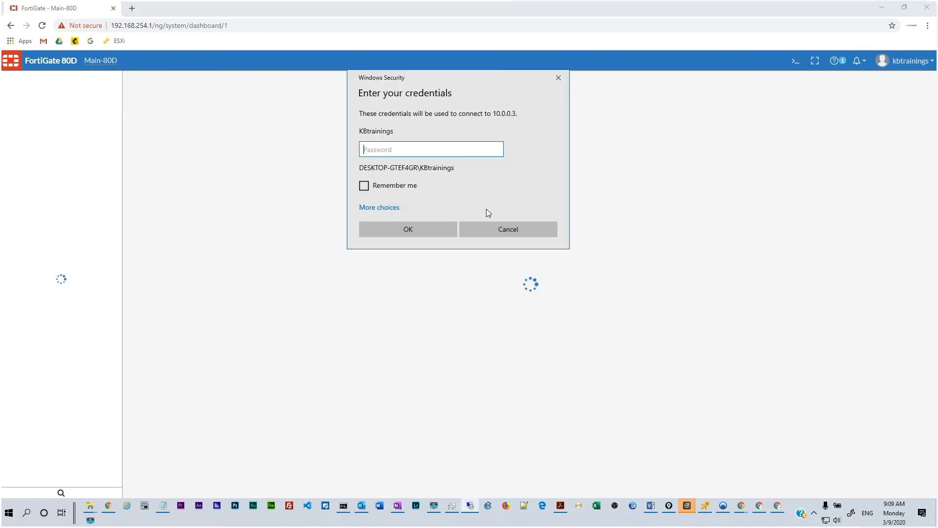
type("•")
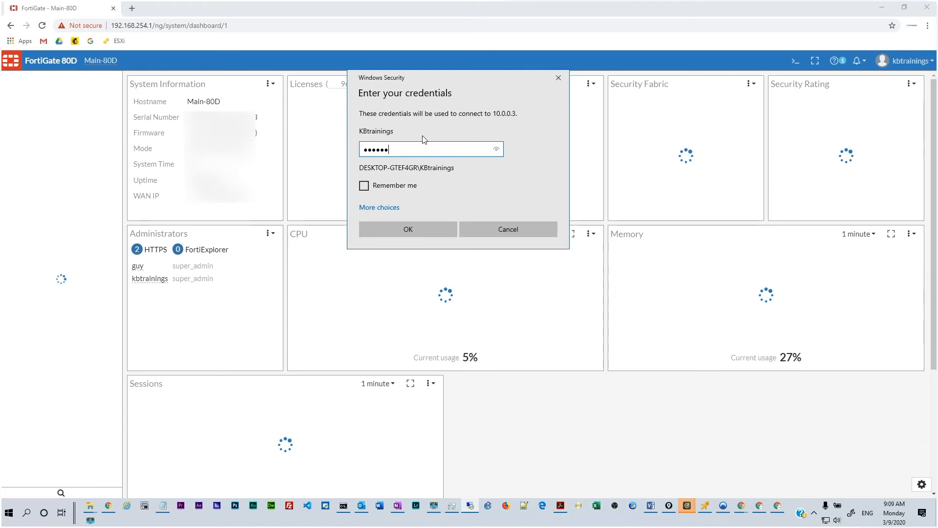
left_click(407, 229)
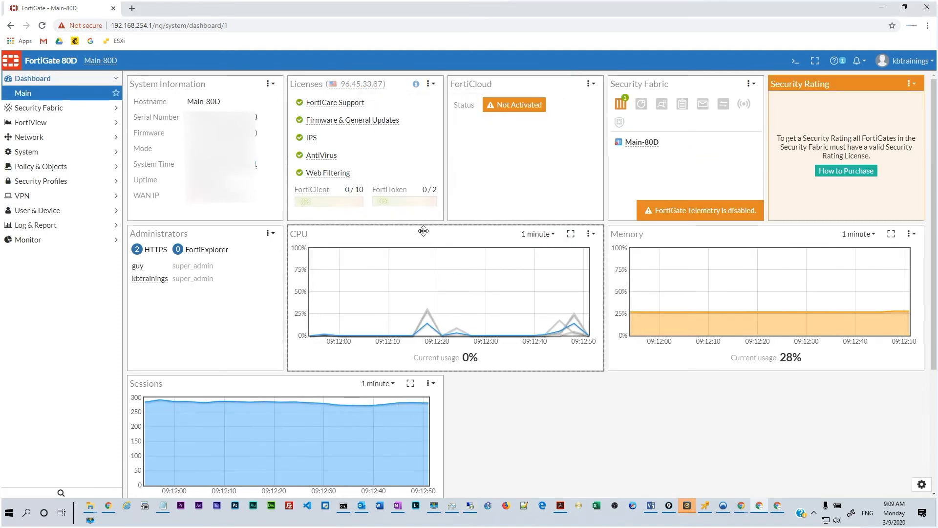
left_click(131, 8)
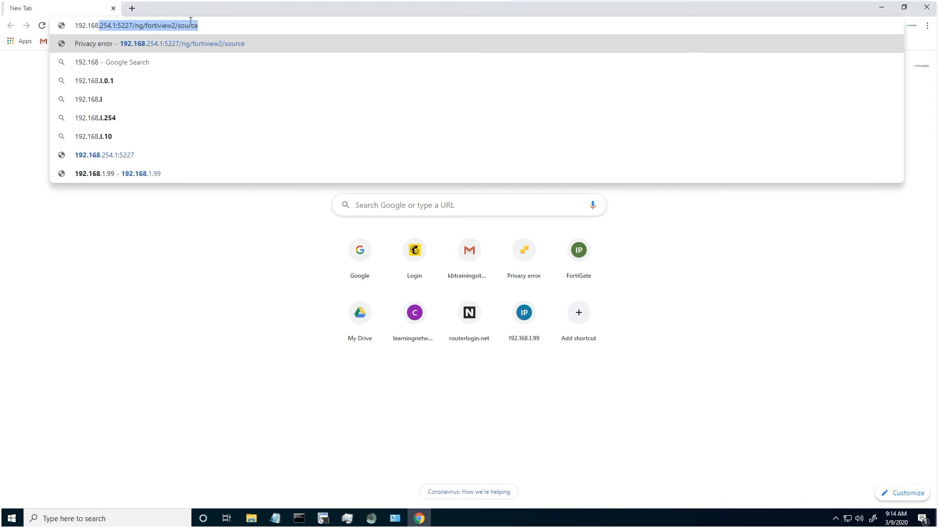
- Browse to 192.168.254.1 and proceed past the certificate warning
type("192.168.254.1")
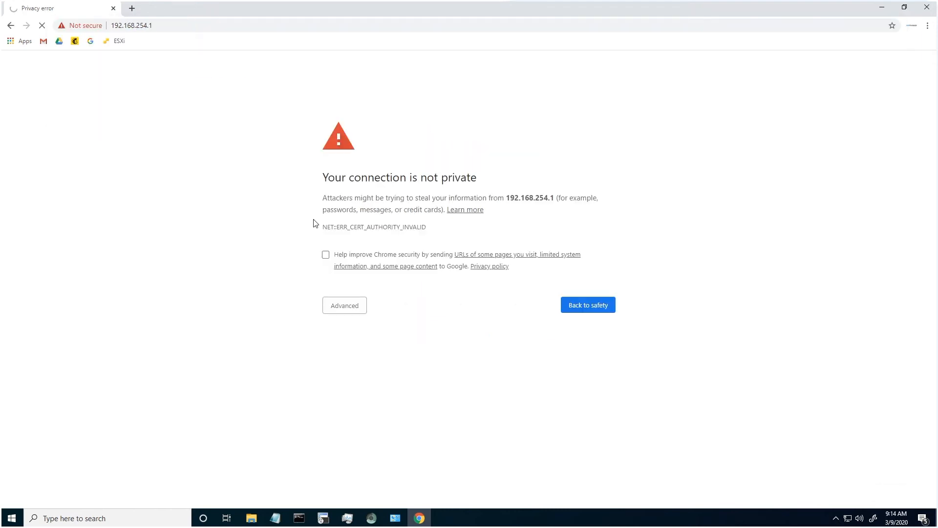
left_click(344, 305)
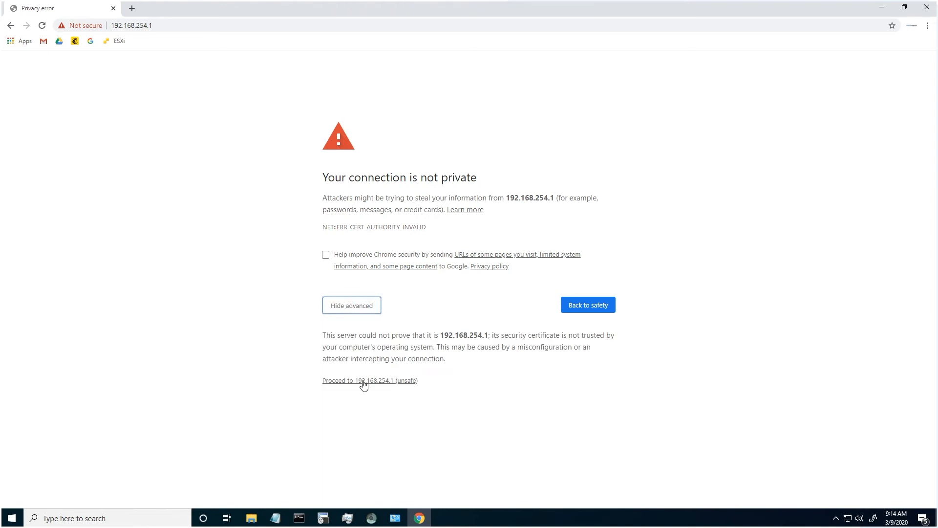
left_click(370, 380)
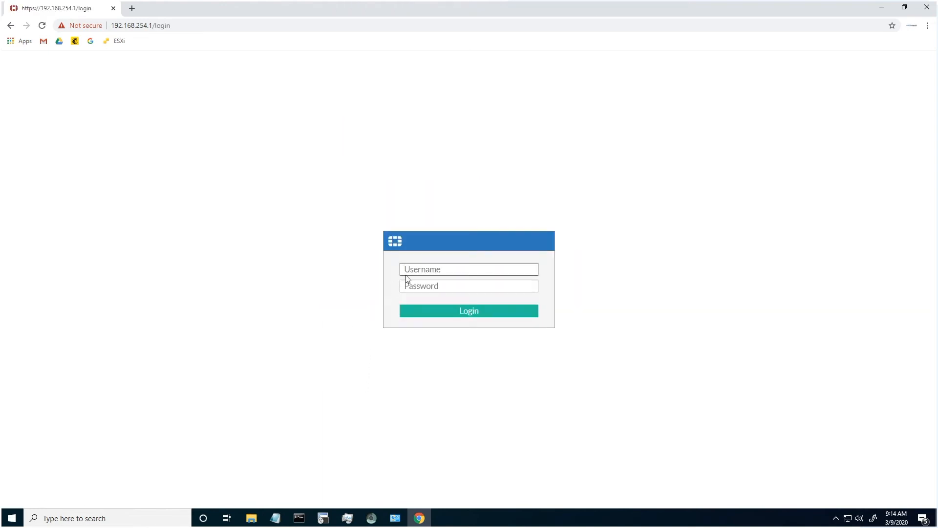
- Attempt kbtrainings logins, which fail with an authentication failure
type("k")
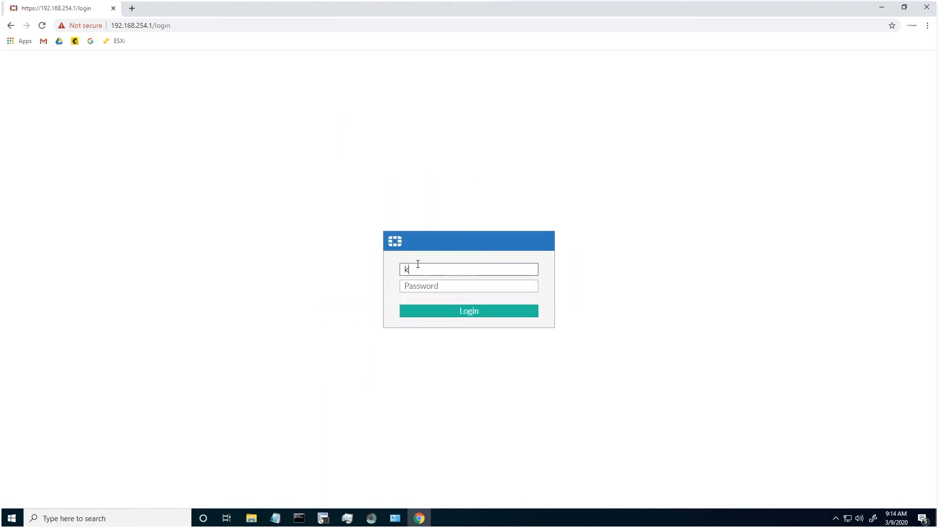
type("btrainings")
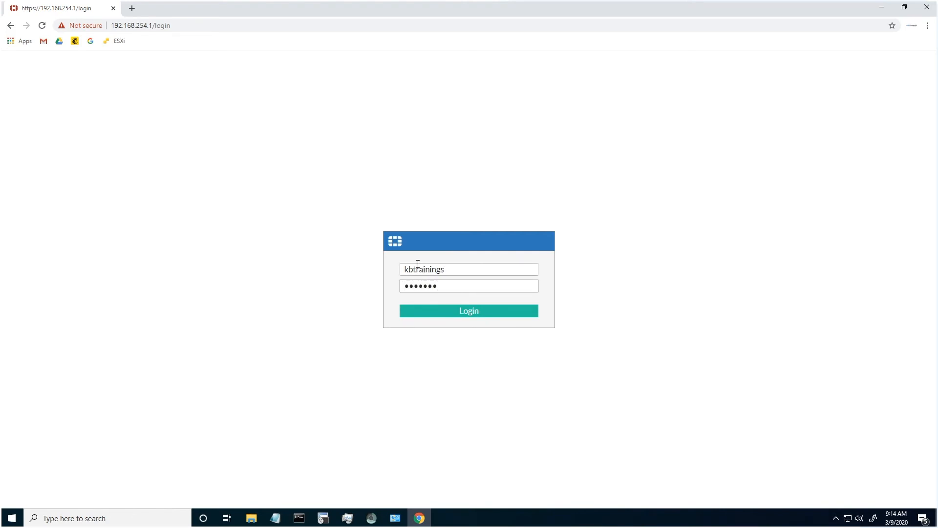
left_click(468, 311)
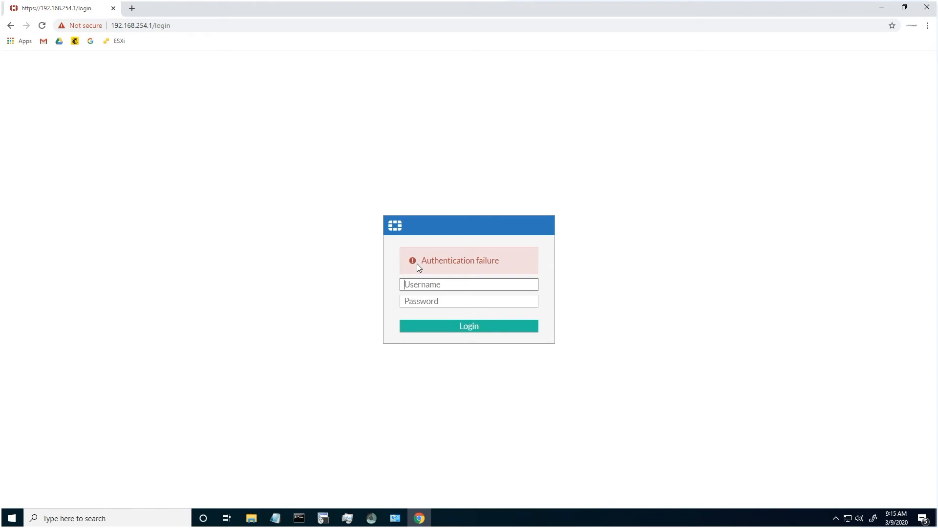
type("kbtra")
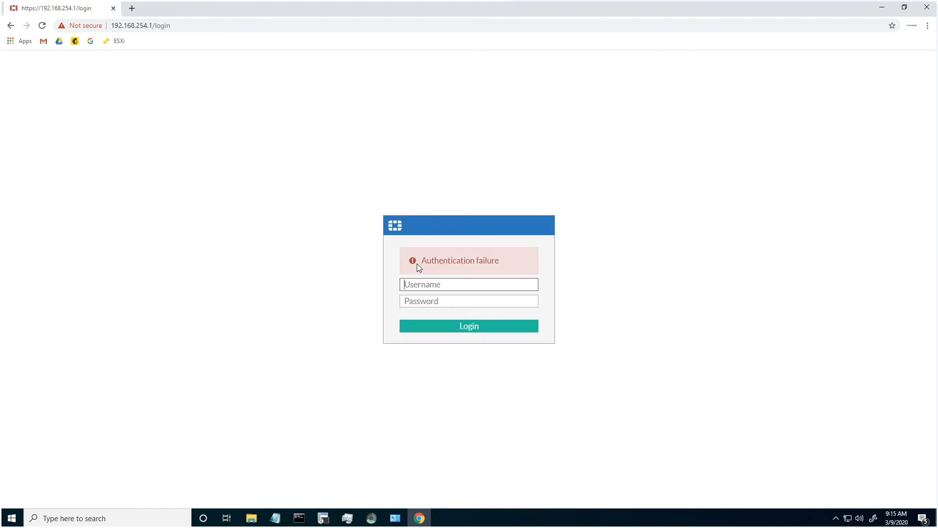
mouse_move(477, 14)
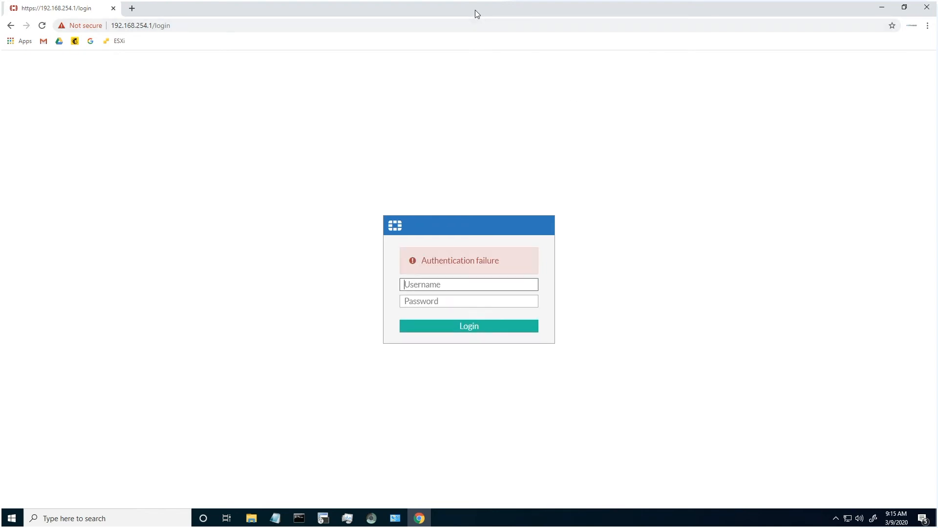
left_click(469, 326)
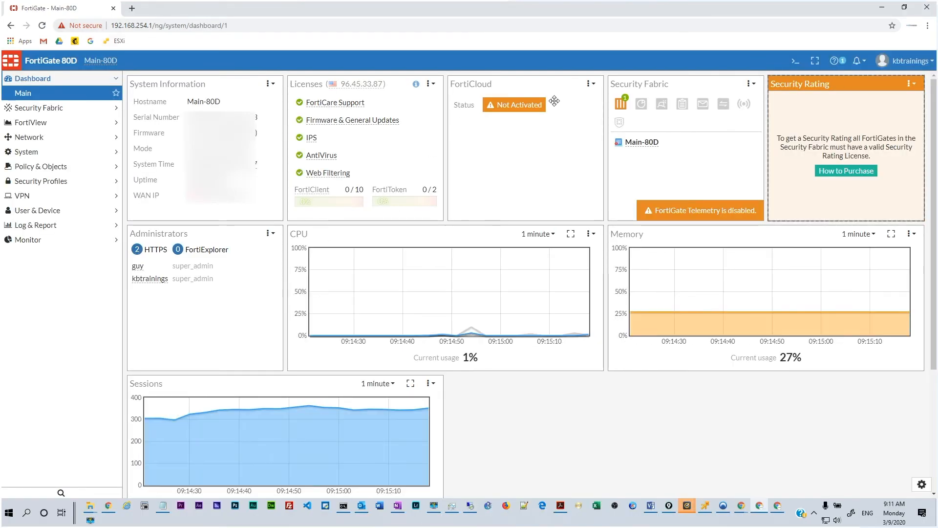
mouse_move(32, 225)
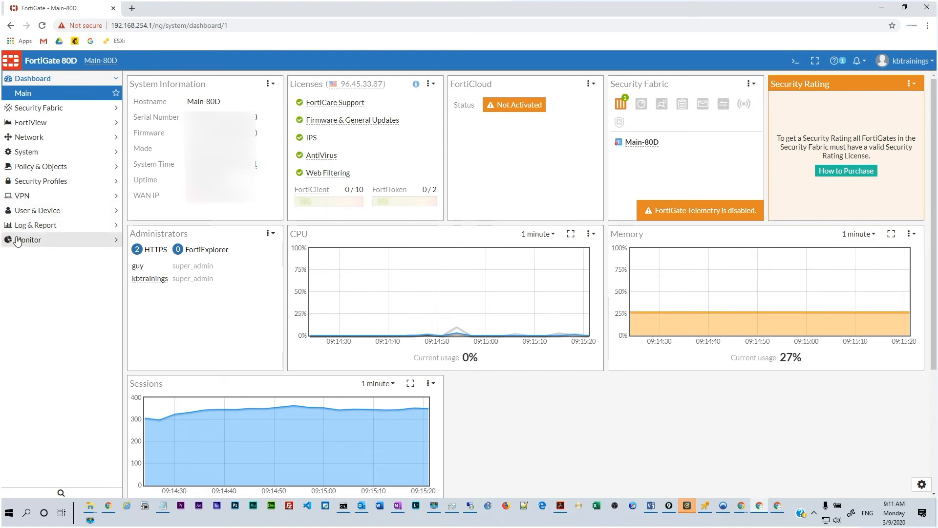
- Review blocked kbtrainings login entries from 10.0.0.3 in System Events, then edit kbtrainings
left_click(35, 226)
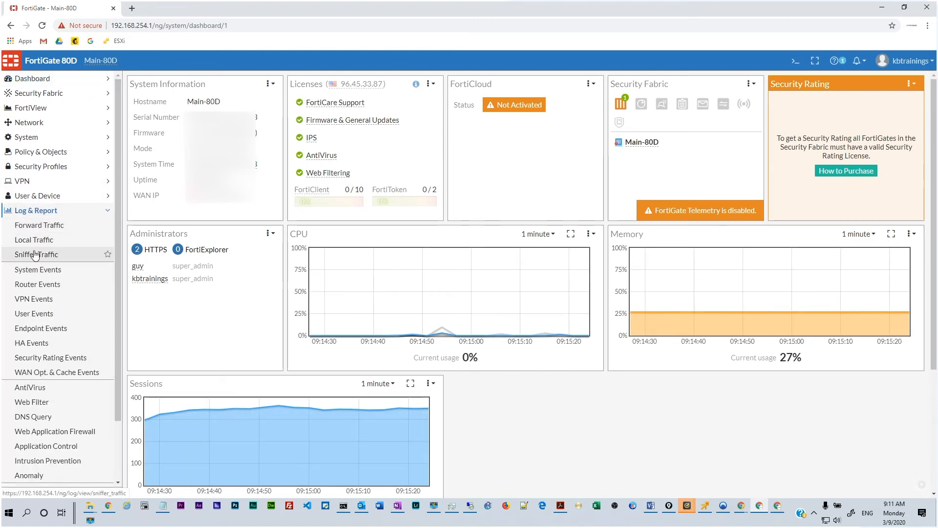
left_click(38, 269)
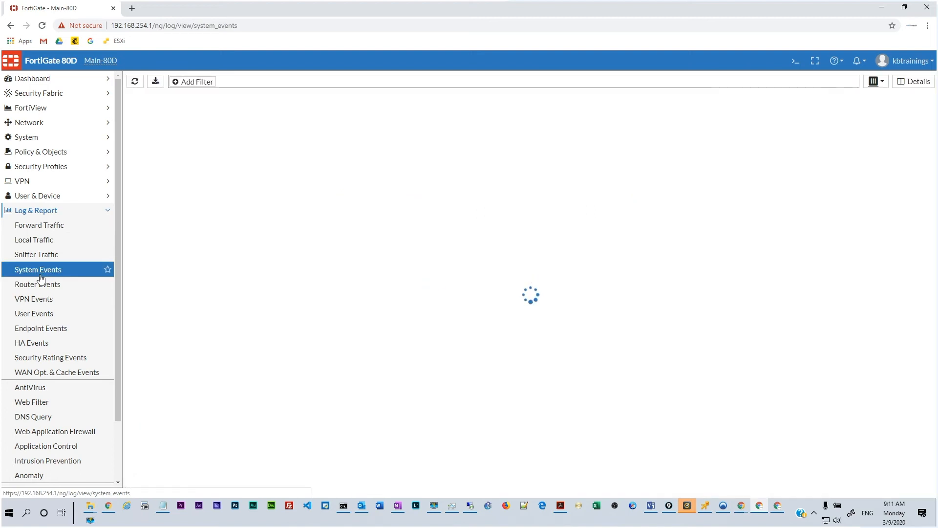
left_click(37, 270)
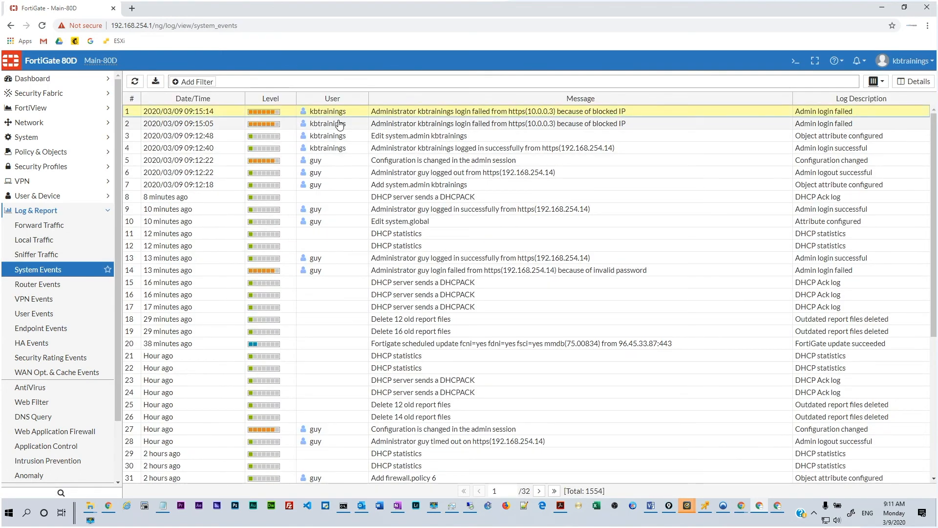
left_click(327, 123)
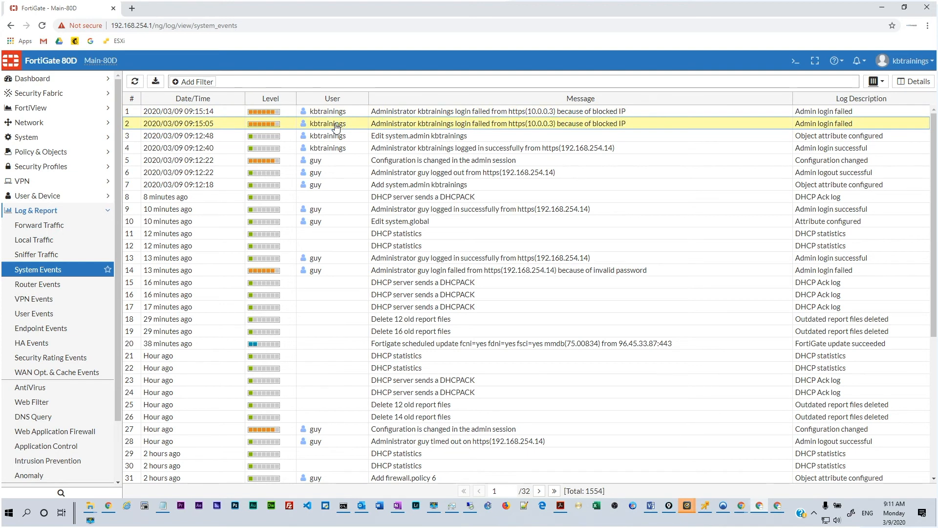
mouse_move(534, 117)
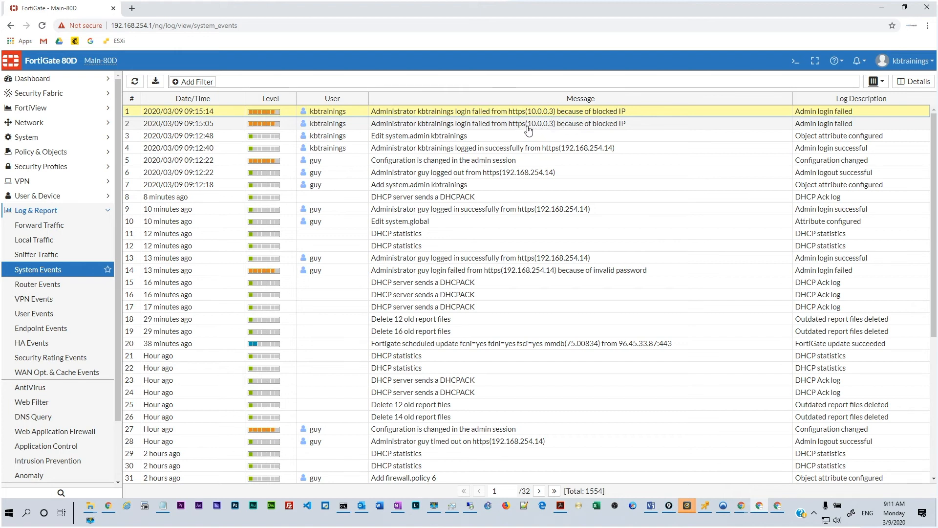
left_click(524, 123)
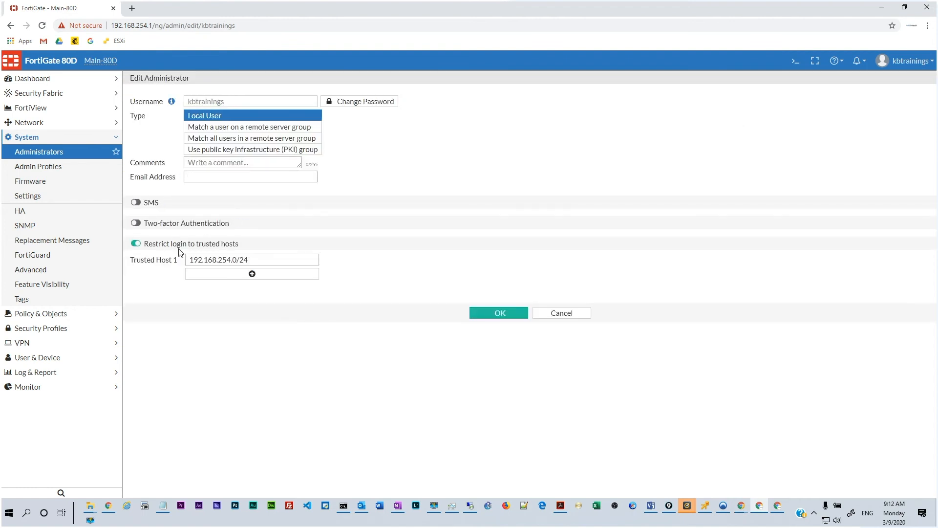
- Add 10.0.0.3/32 as Trusted Host 2 for kbtrainings and save
left_click(251, 274)
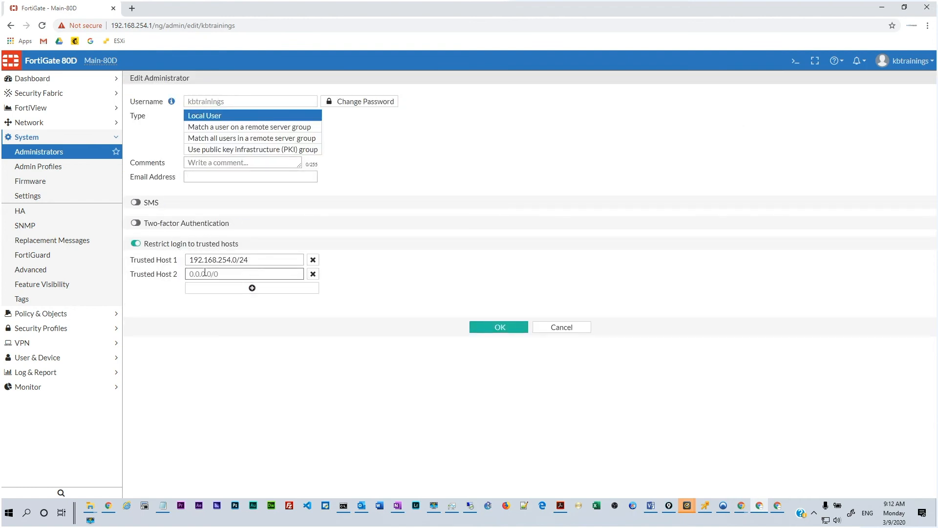
type("10.0.0.3/32")
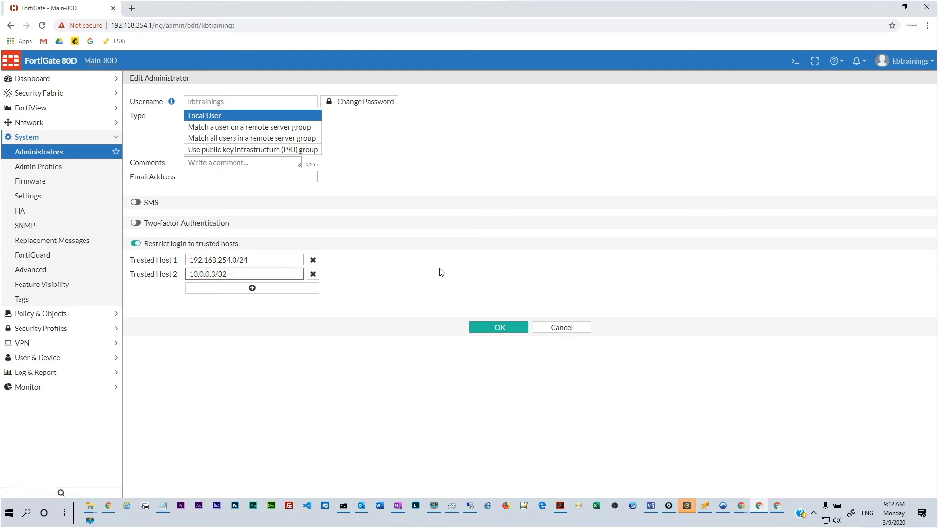
left_click(499, 327)
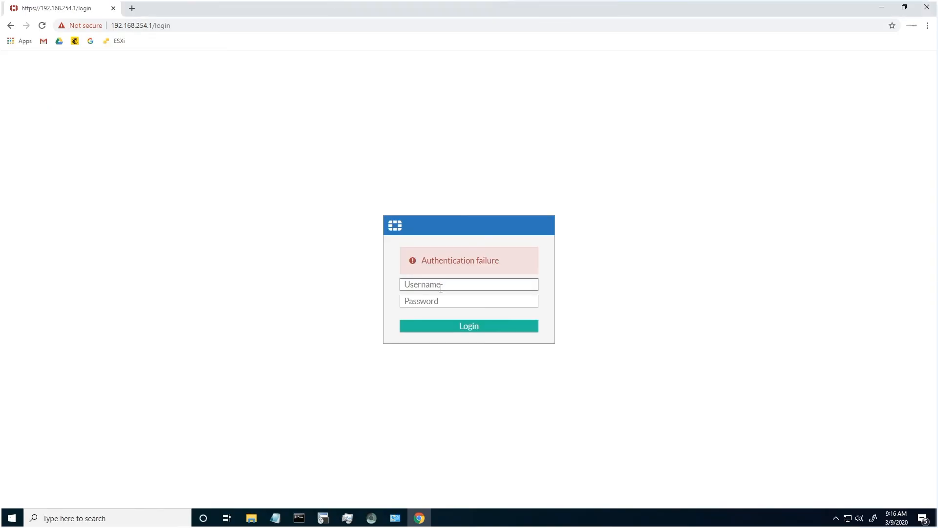
- Log in as kbtrainings from the internal host and reach the dashboard
type("kbtrainings")
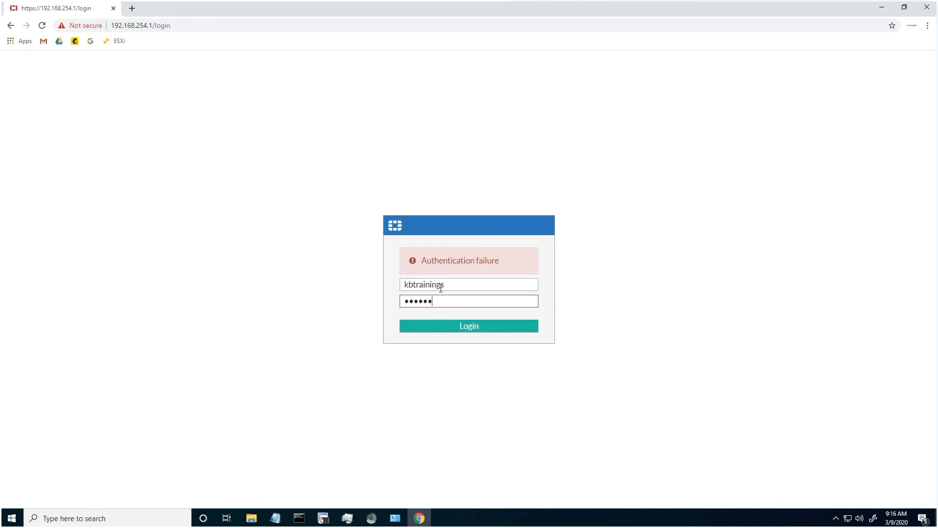
left_click(468, 326)
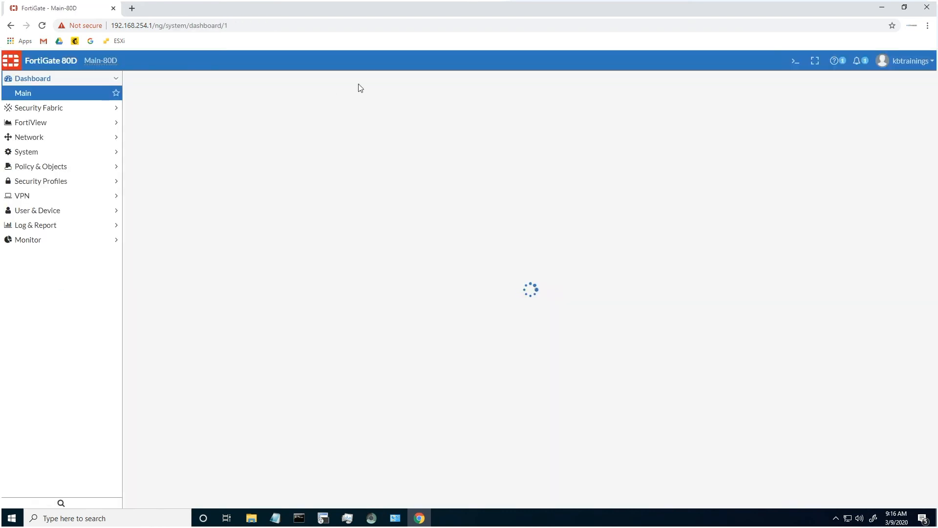
left_click(27, 151)
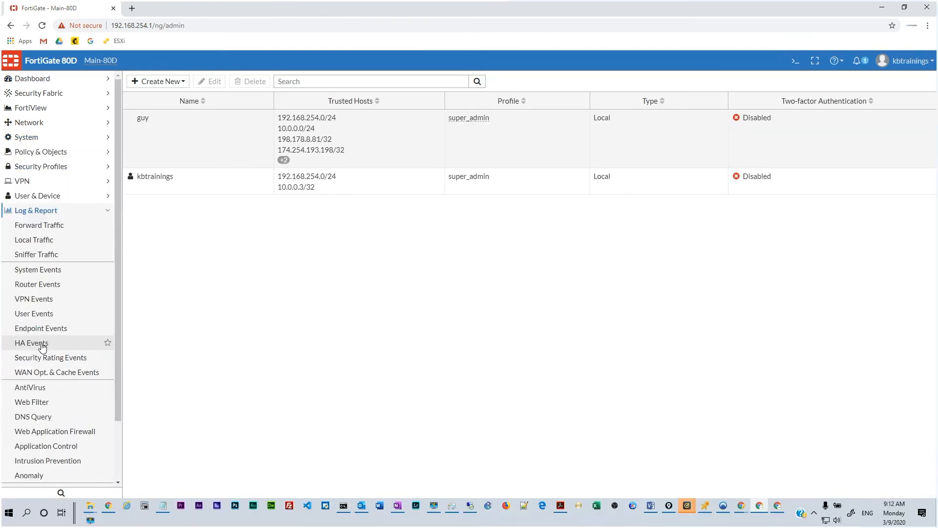
- Open System Events and inspect the top successful kbtrainings login from 10.0.0.3
left_click(38, 270)
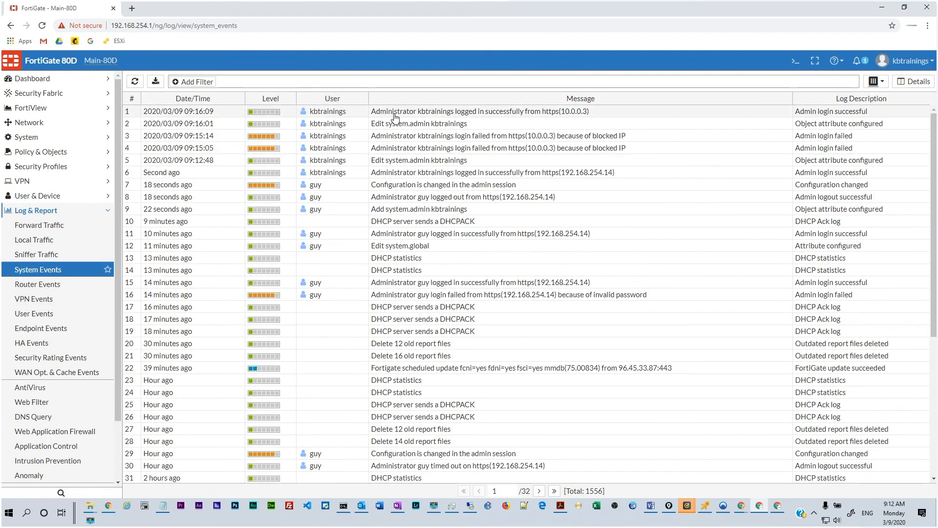
left_click(418, 110)
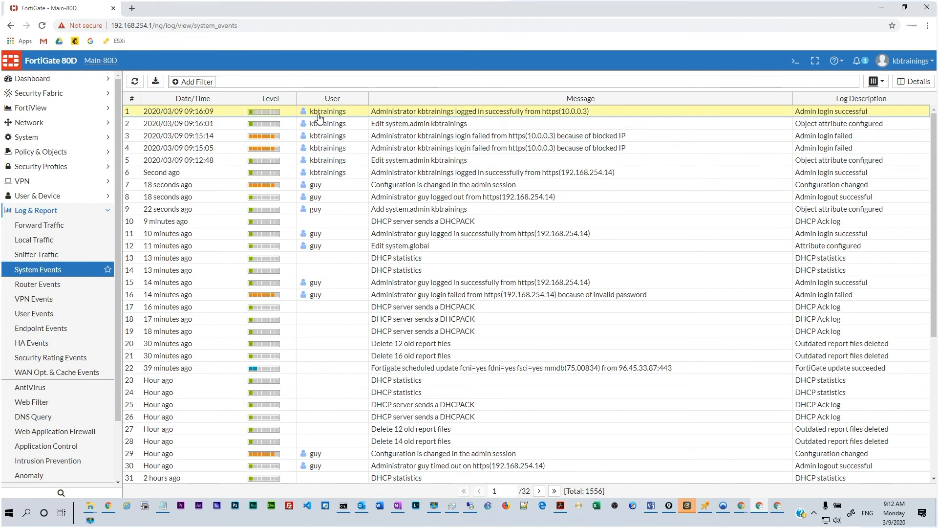
mouse_move(548, 116)
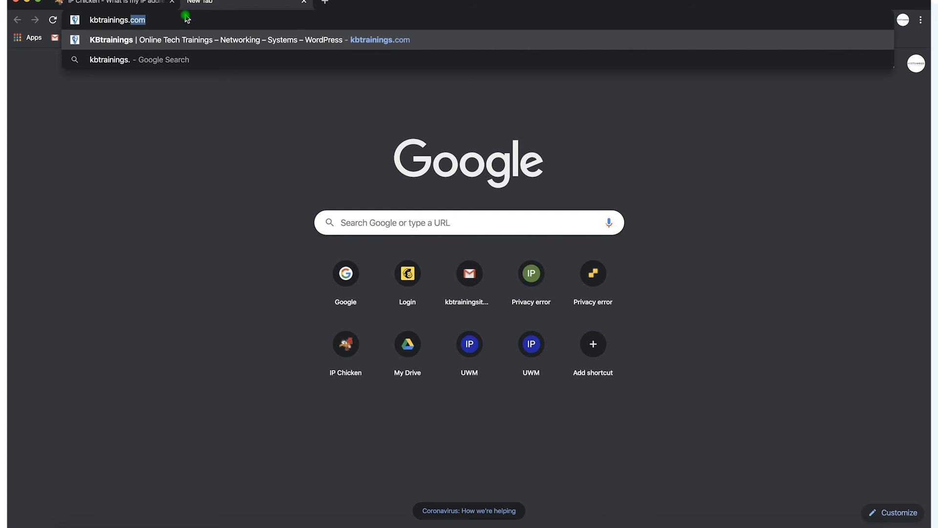
- Browse to the firewall's public hostname beginning kbtrainings.bisuku in Chrome
type("bisuku.")
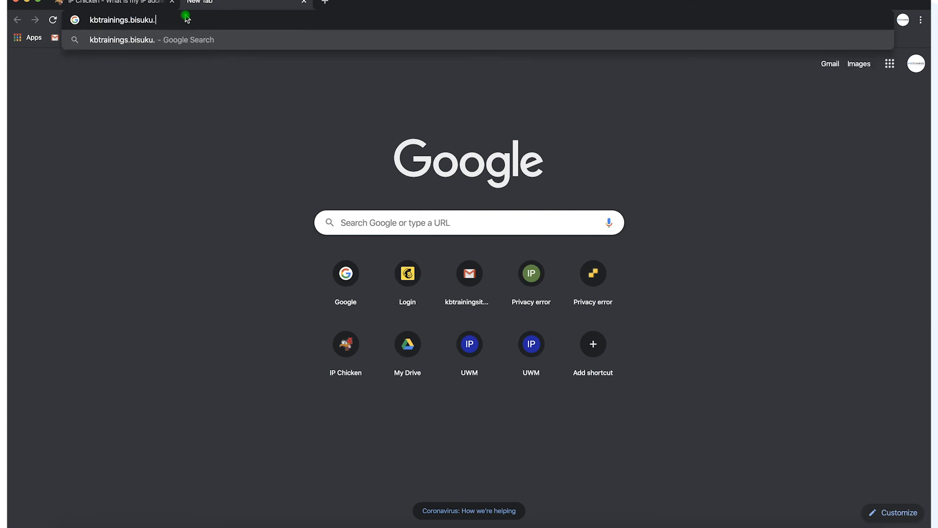
key("Enter")
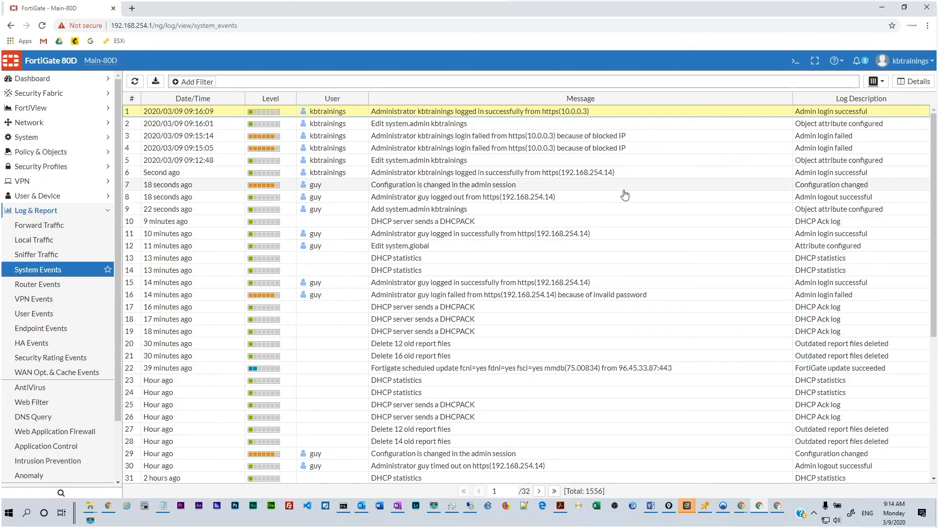
mouse_move(44, 197)
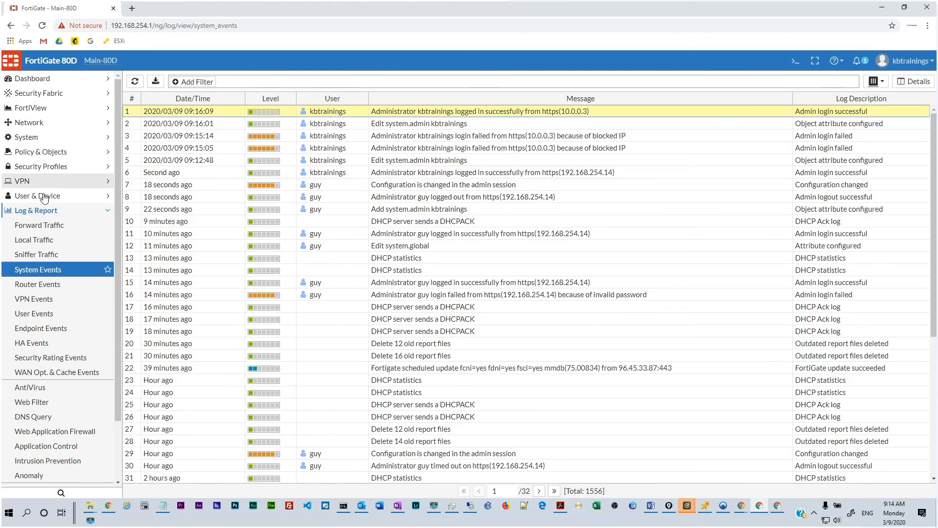
- Edit administrator kbtrainings and save 73.95.133.86/32 as its third trusted host
left_click(26, 137)
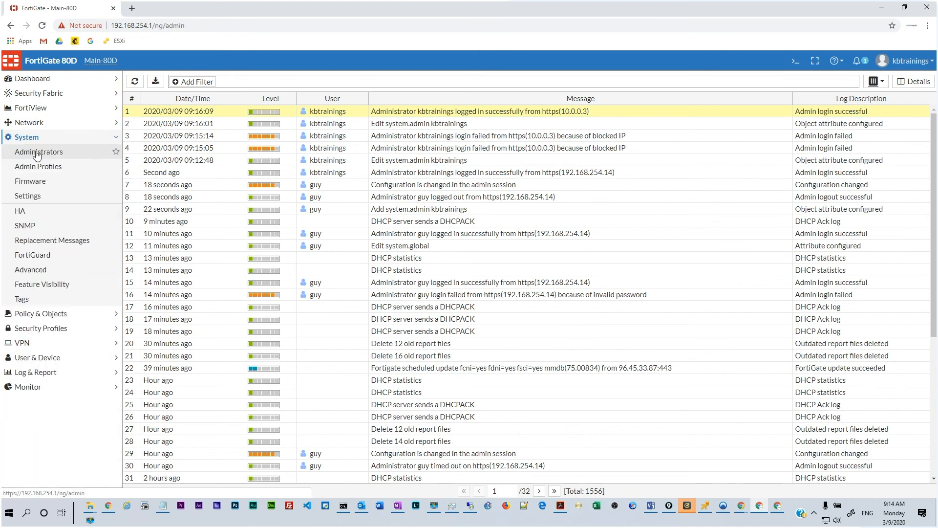
left_click(38, 151)
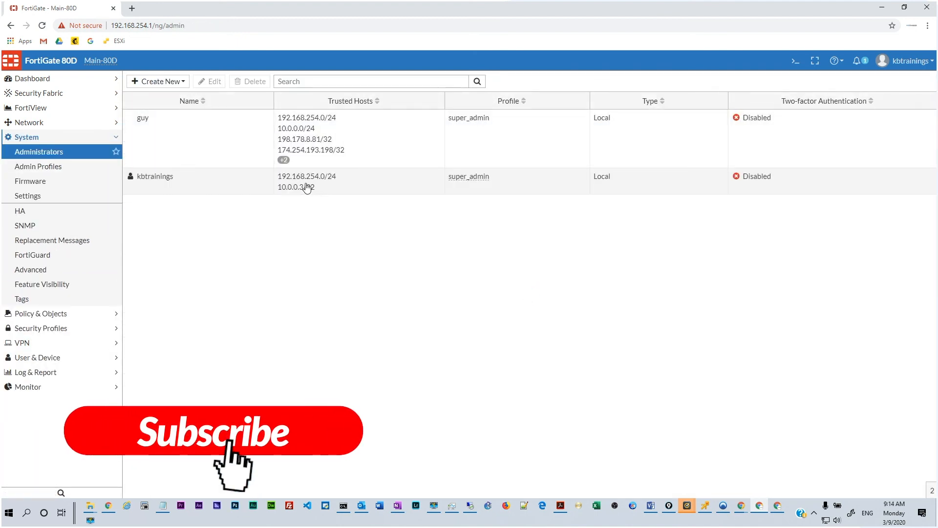
left_click(306, 176)
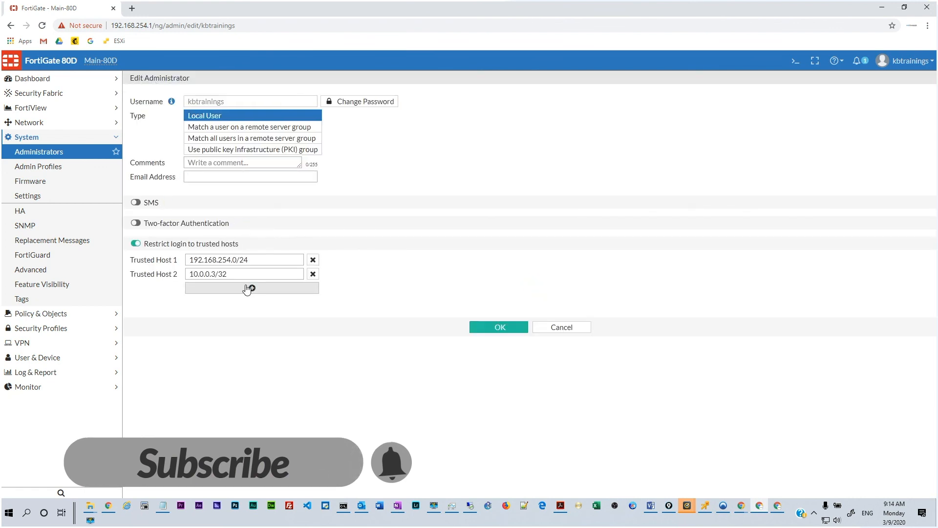
left_click(251, 288)
type("73.")
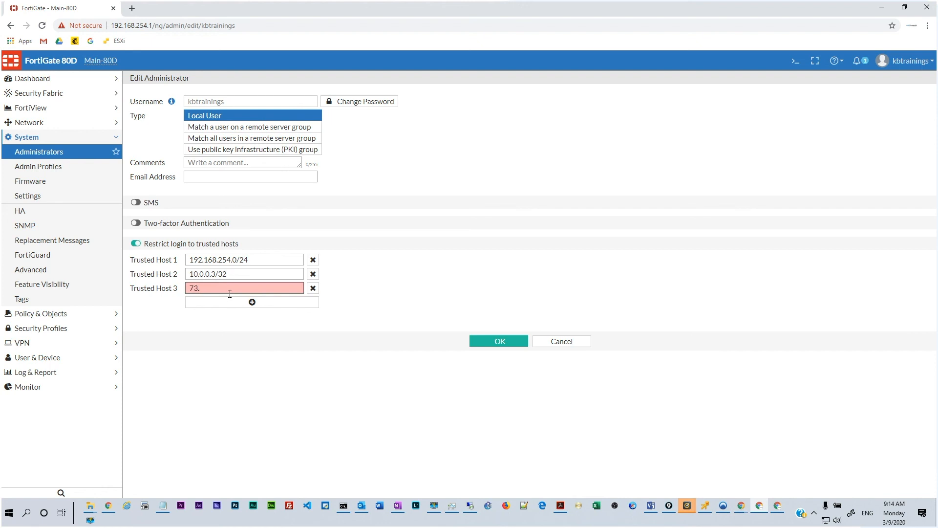
type("95.133.86")
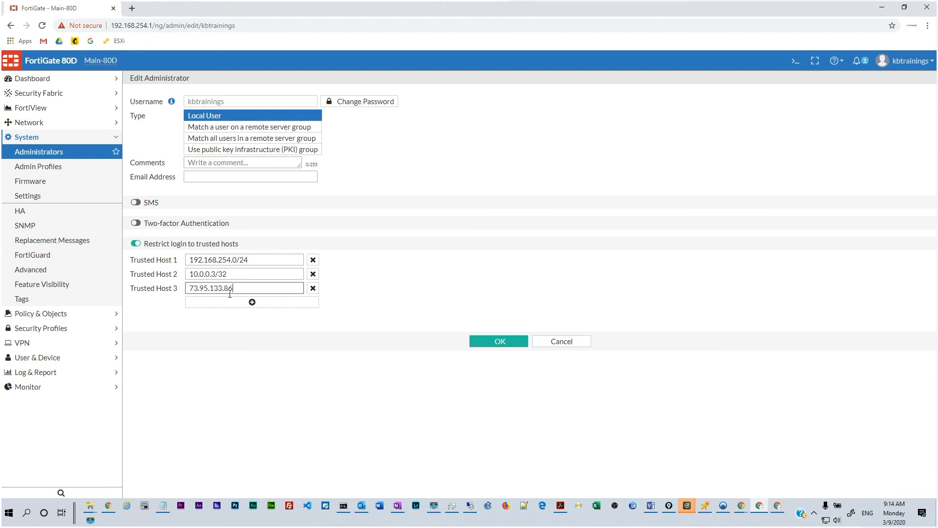
type("/32")
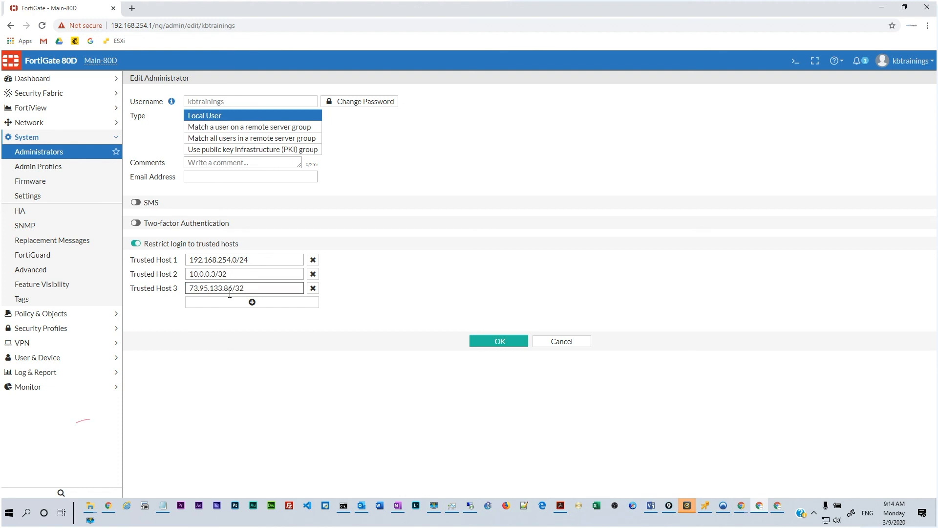
left_click(499, 341)
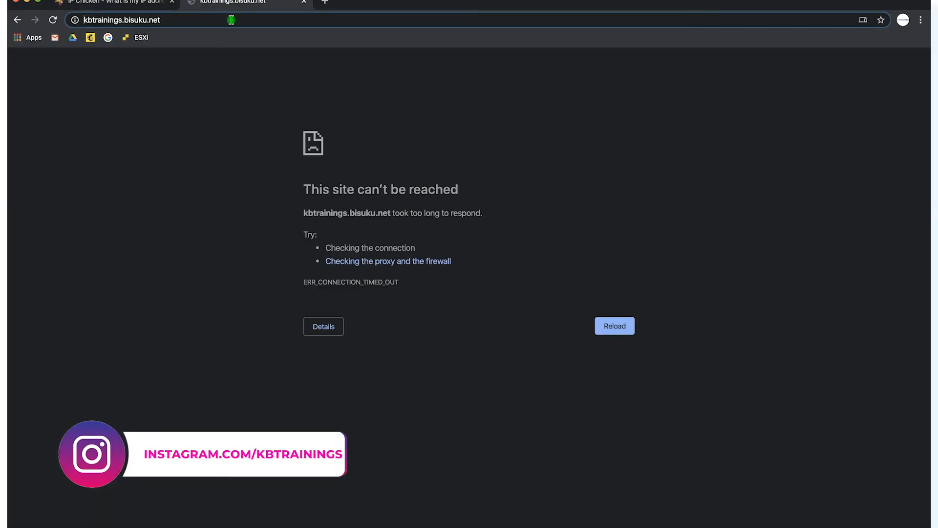
- Reload kbtrainings.bisuku.net and proceed past the untrusted certificate warning
left_click(53, 19)
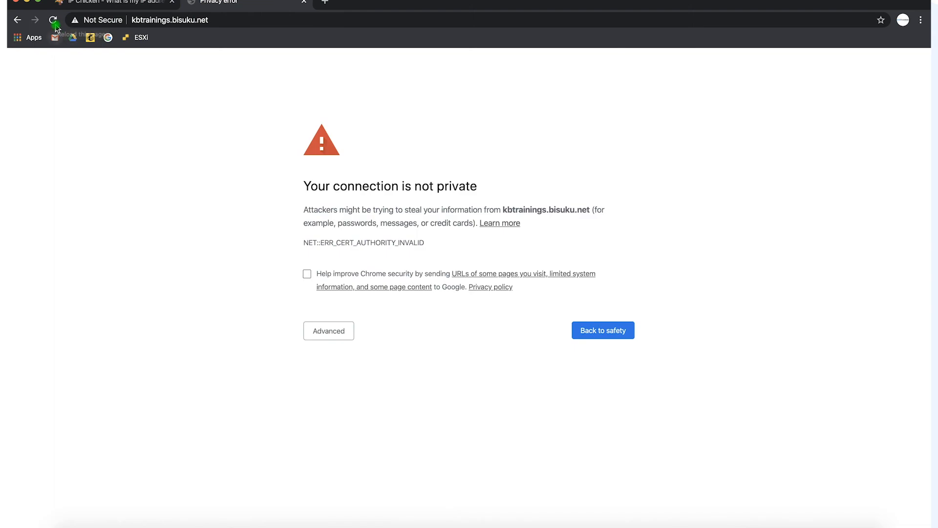
left_click(54, 20)
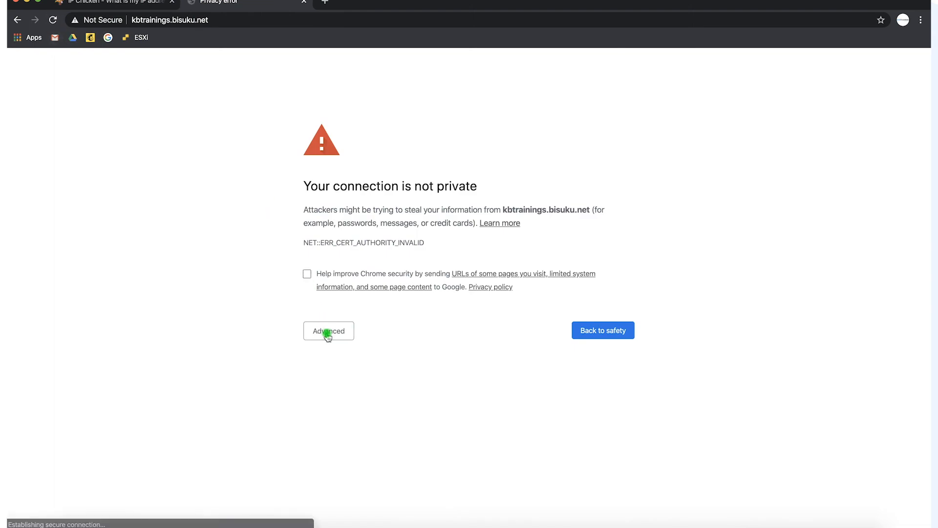
left_click(328, 330)
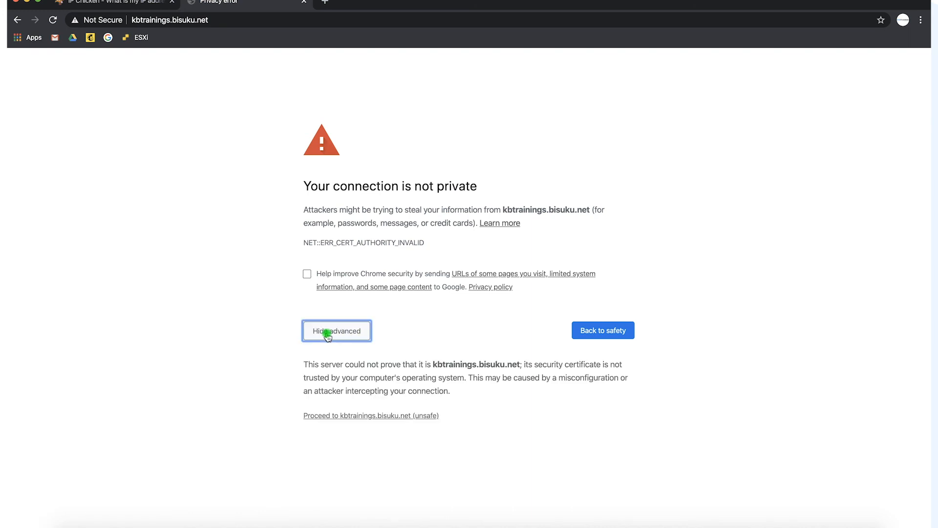
left_click(371, 416)
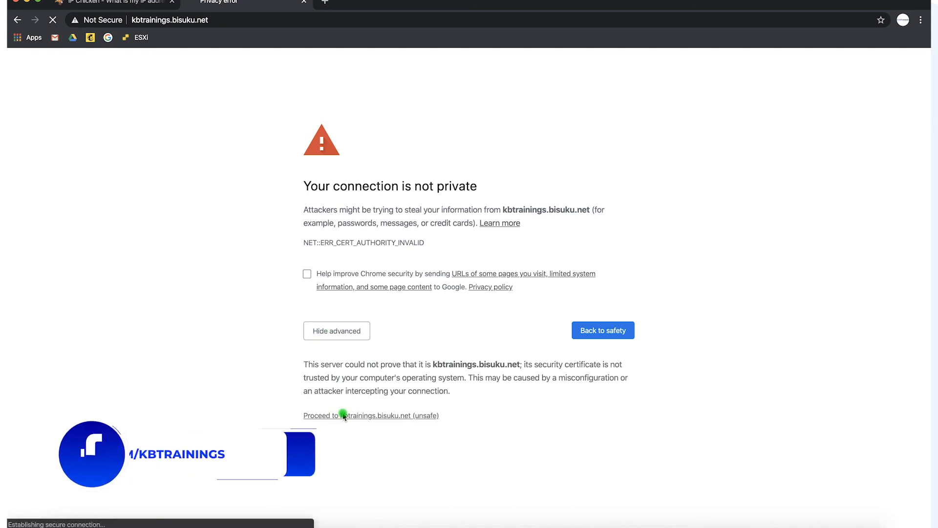
left_click(371, 416)
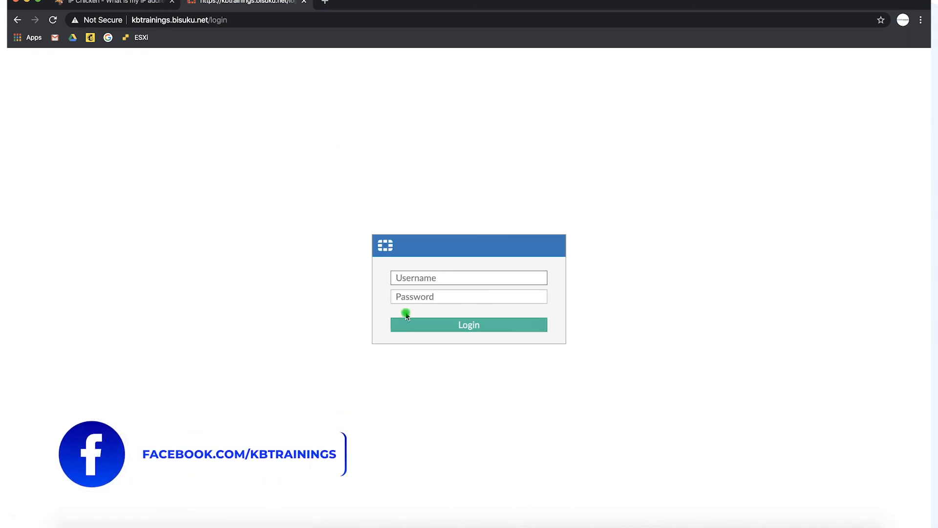
- Log in externally with username kbtrainings to reach the FortiGate 80D dashboard
type("kbtrai")
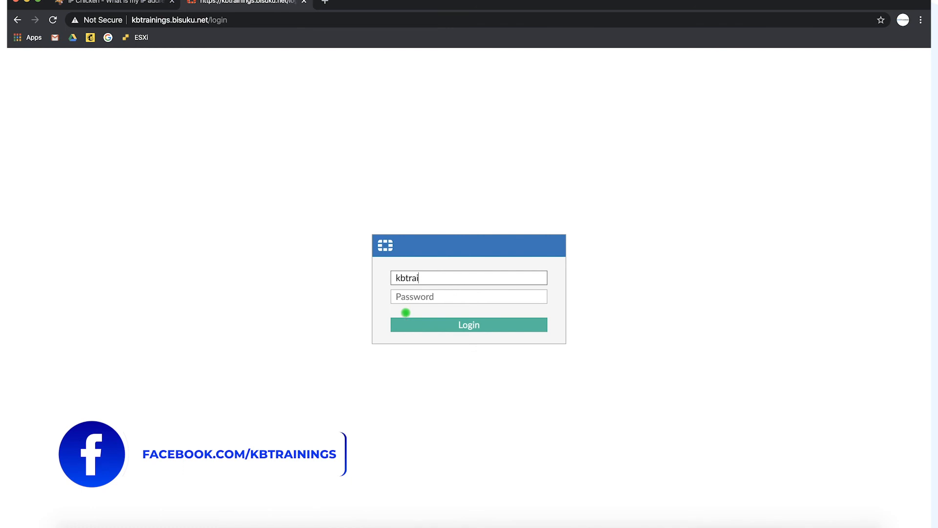
type("nings")
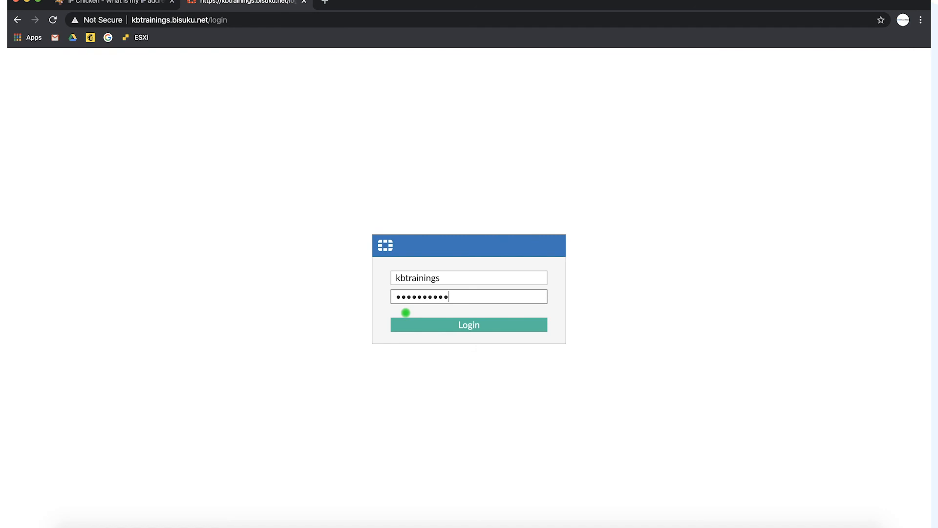
left_click(468, 325)
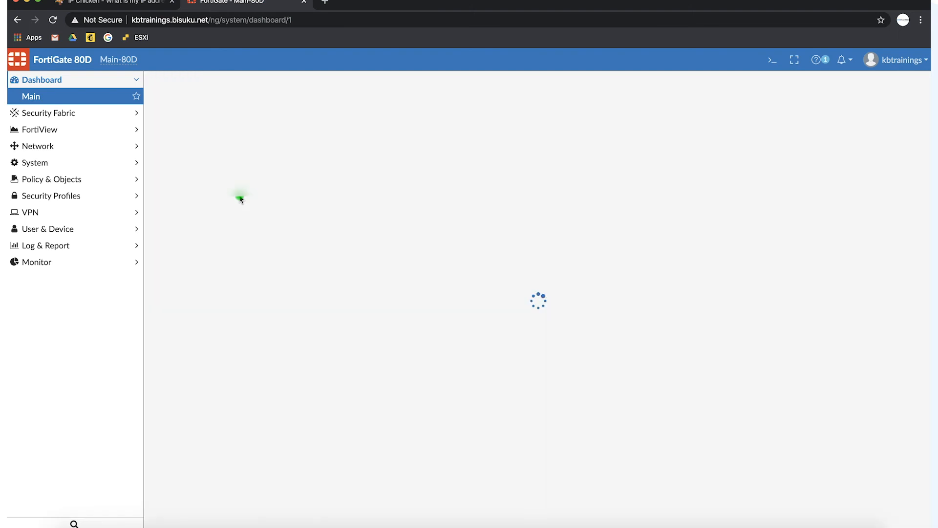